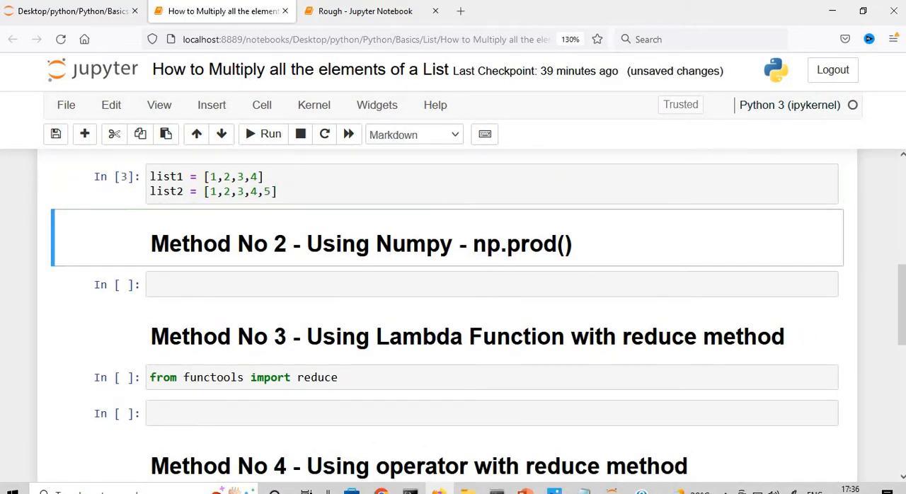
Write a loop over list1 that accumulates op = op * i and prints op
left_click(444, 184)
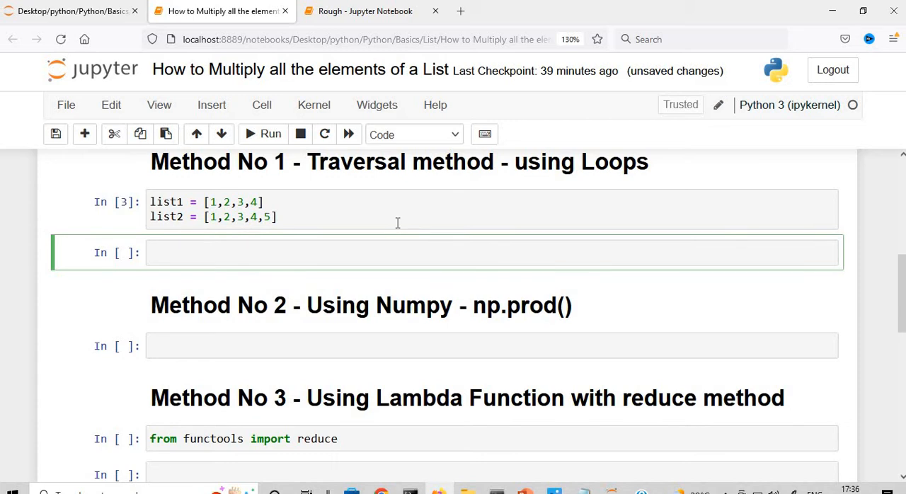
type("op = 1")
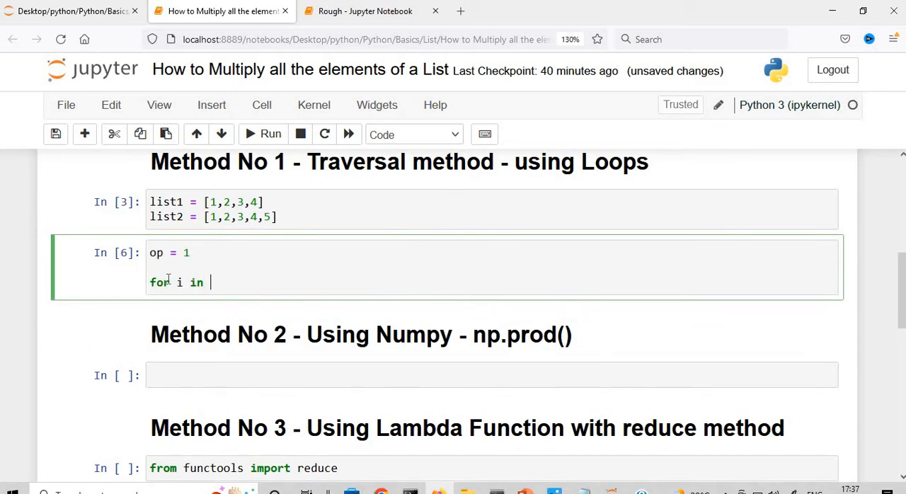
type("list1:")
type("op =")
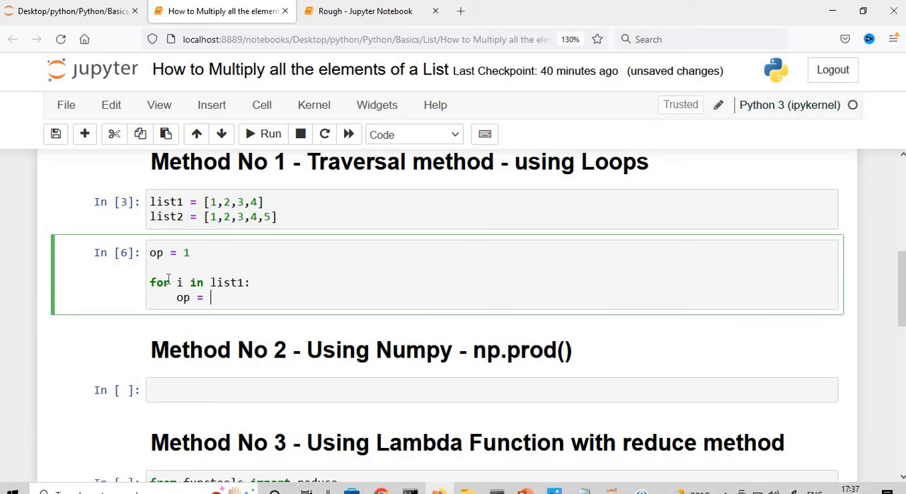
type("op * i")
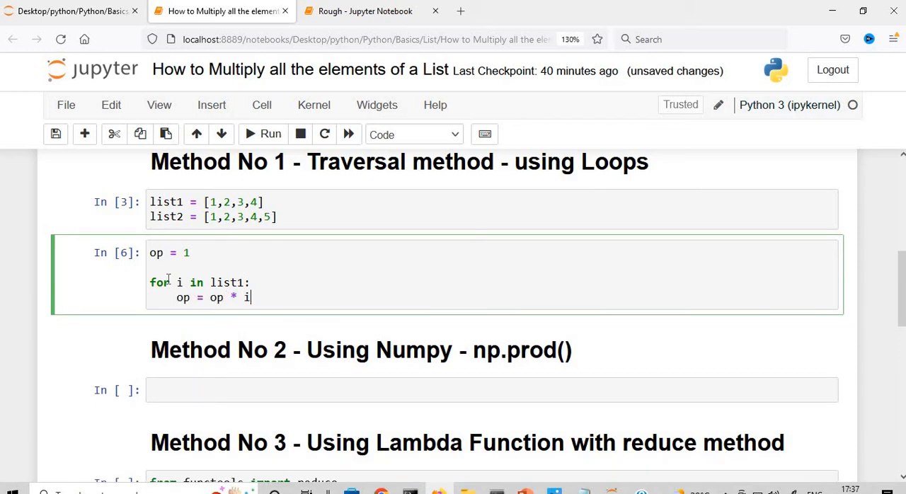
type("p")
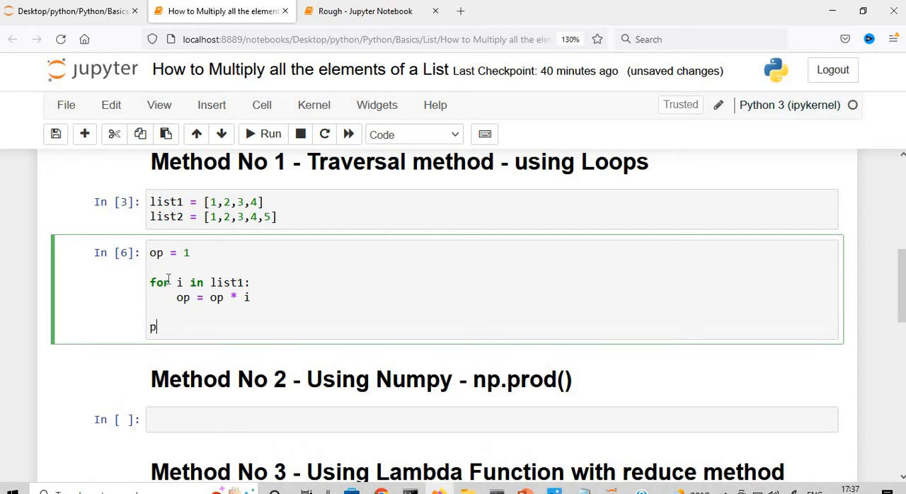
type("rint()")
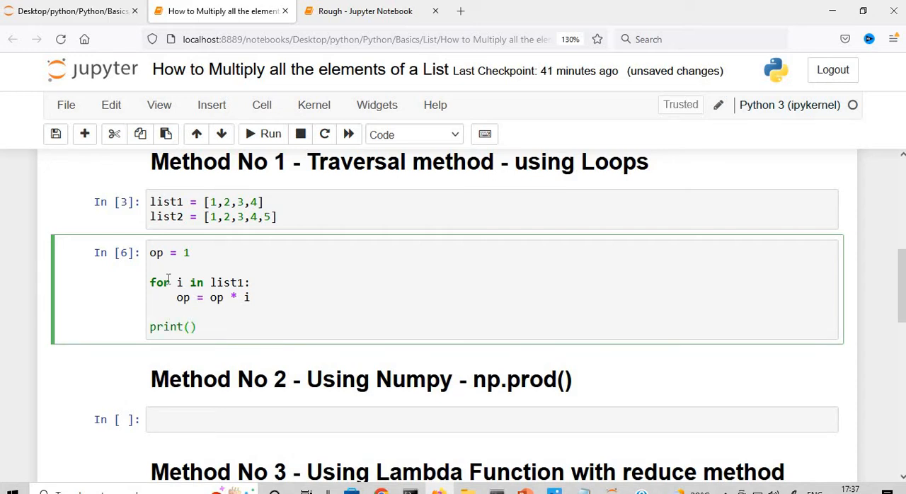
type("op")
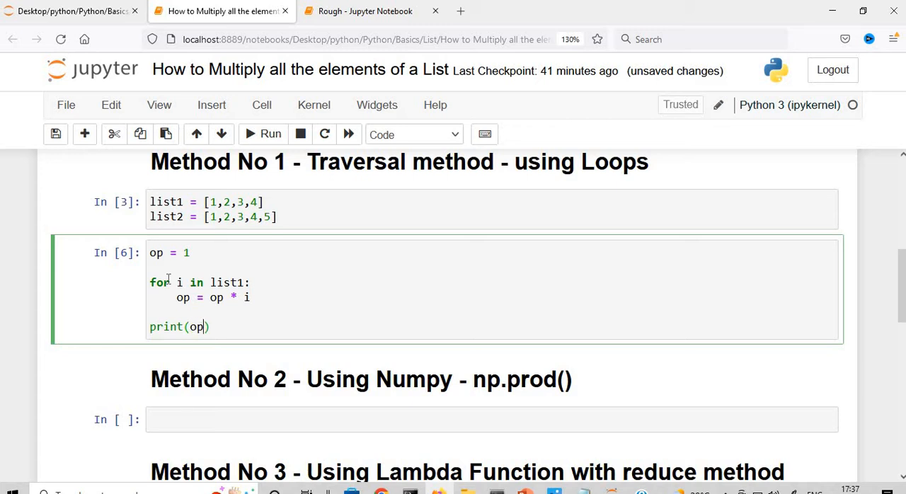
Run the loop to get 24, then change it to iterate over list2
left_click(270, 134)
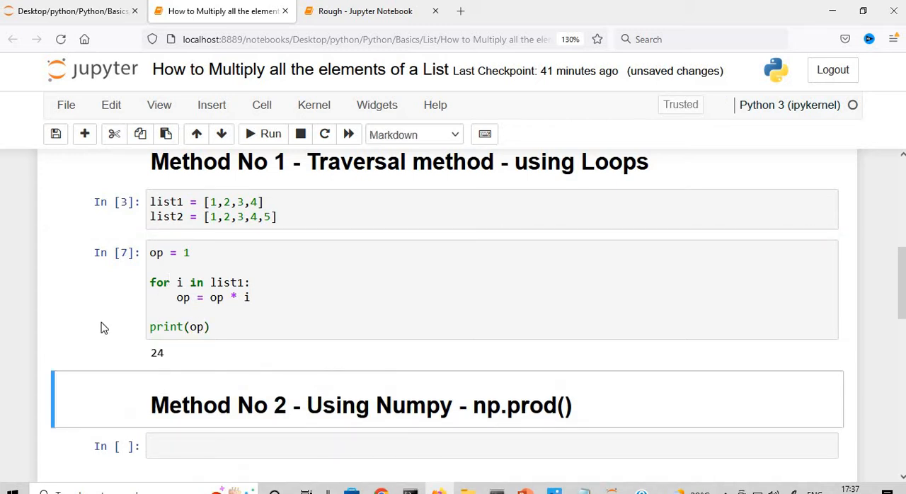
left_click(241, 283)
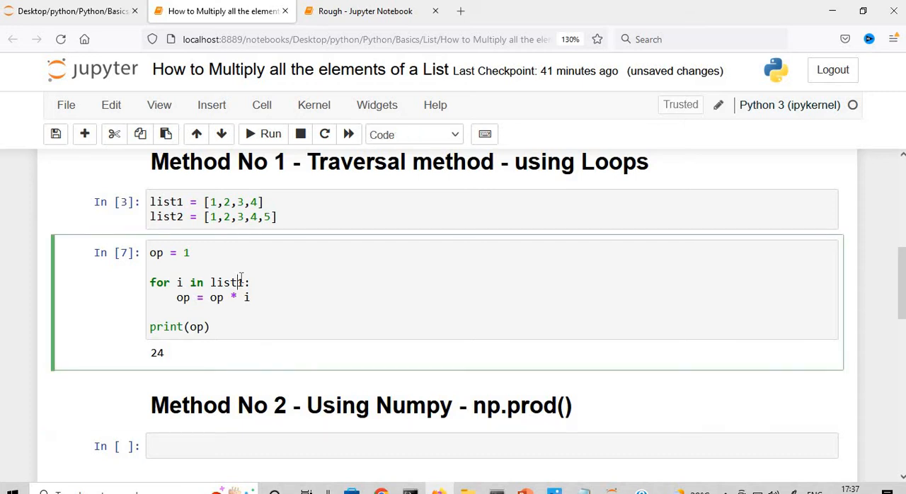
type("2")
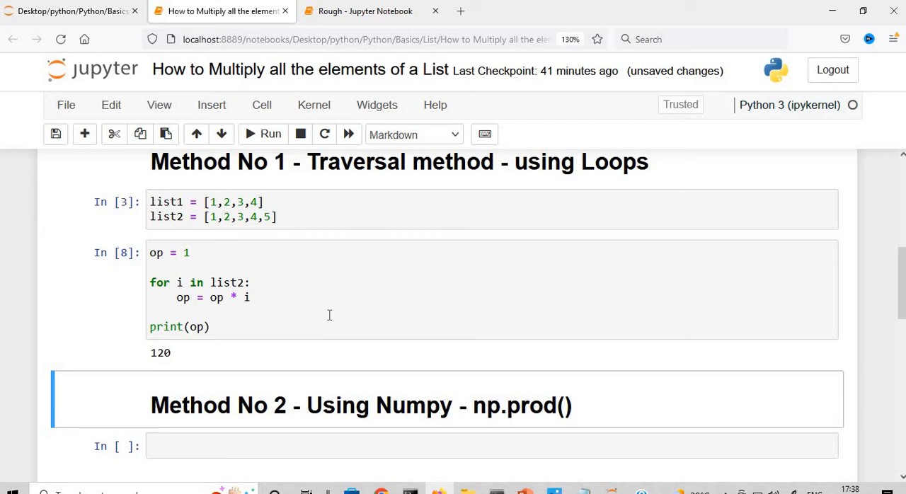
Import numpy as np and compute np.prod on list1 (24) and list2
scroll("down", 3)
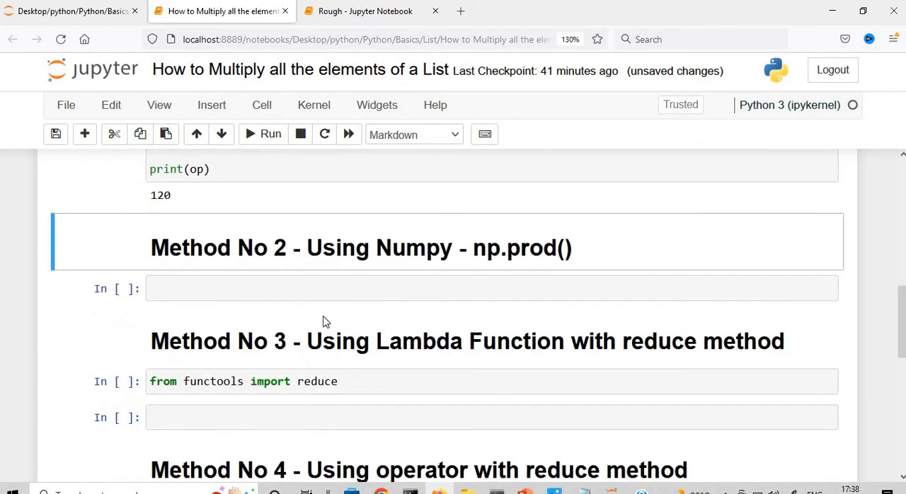
type("import numpy as np")
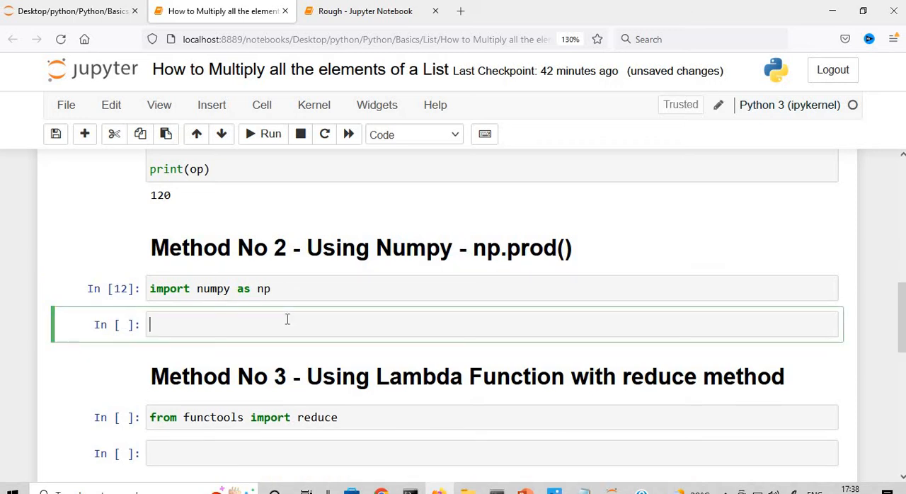
type("np.prod")
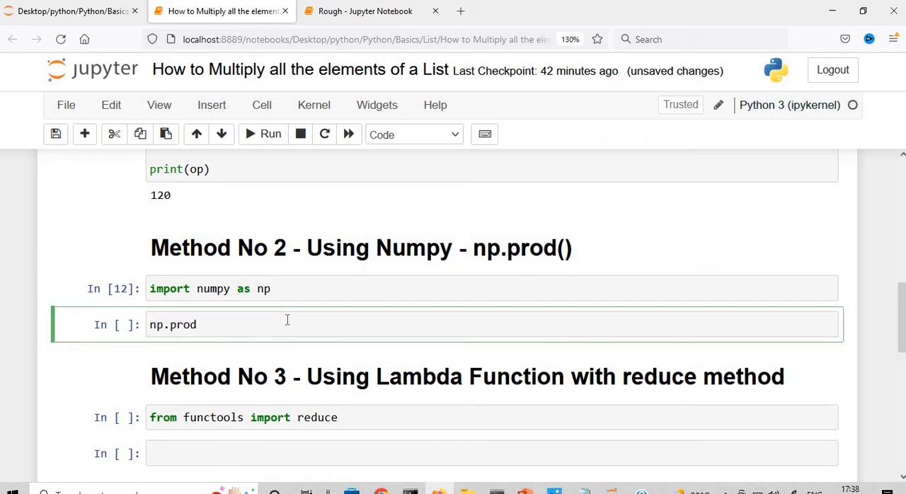
type("(list)")
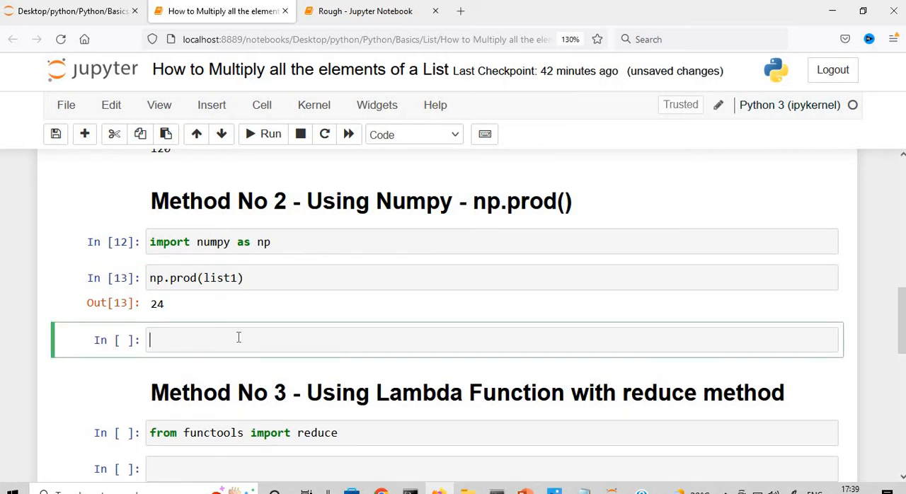
type("np.prod(list2)")
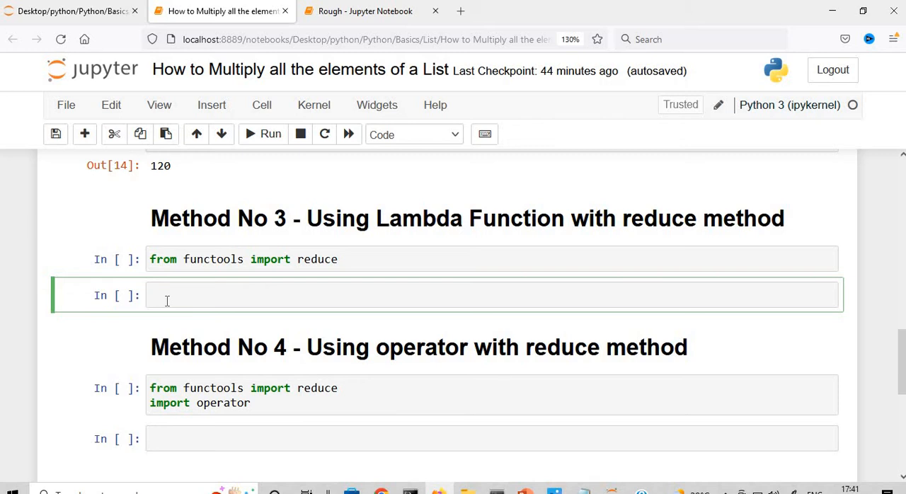
Under Method No 3, write op1 = reduce((lambda a,b : a*b), list2)
left_click(167, 295)
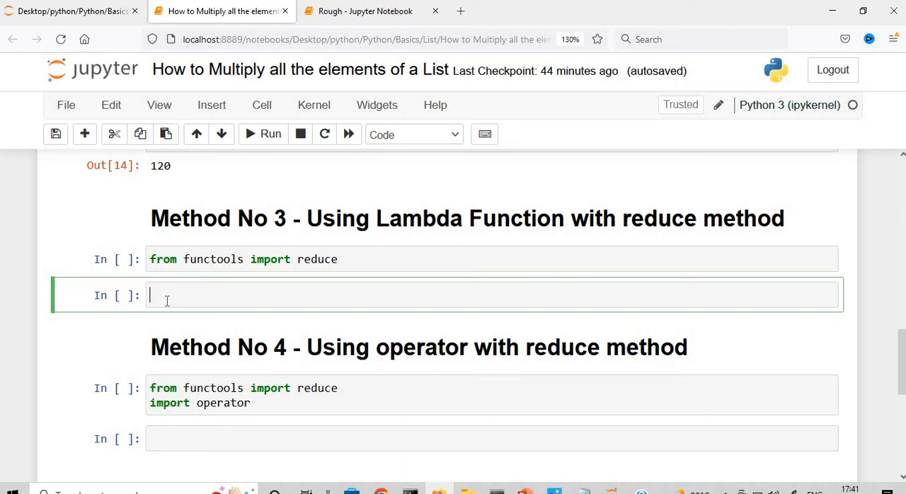
type("op1 =")
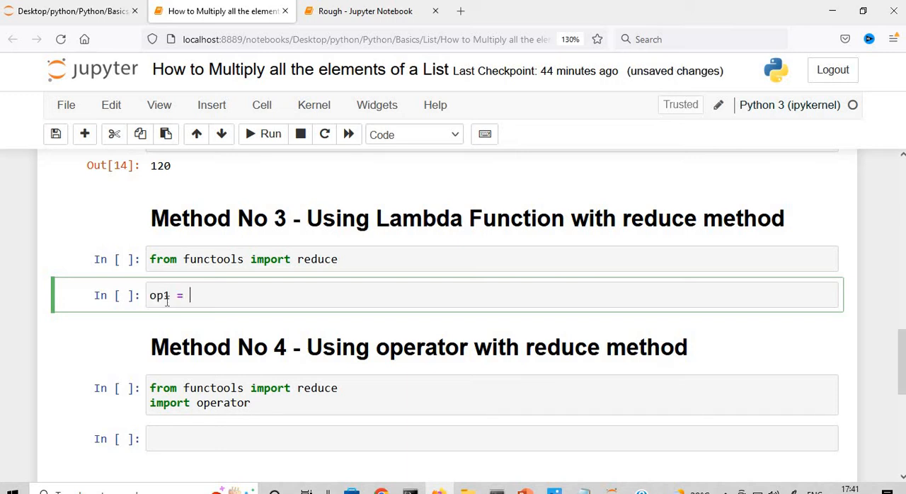
type("reduce((")
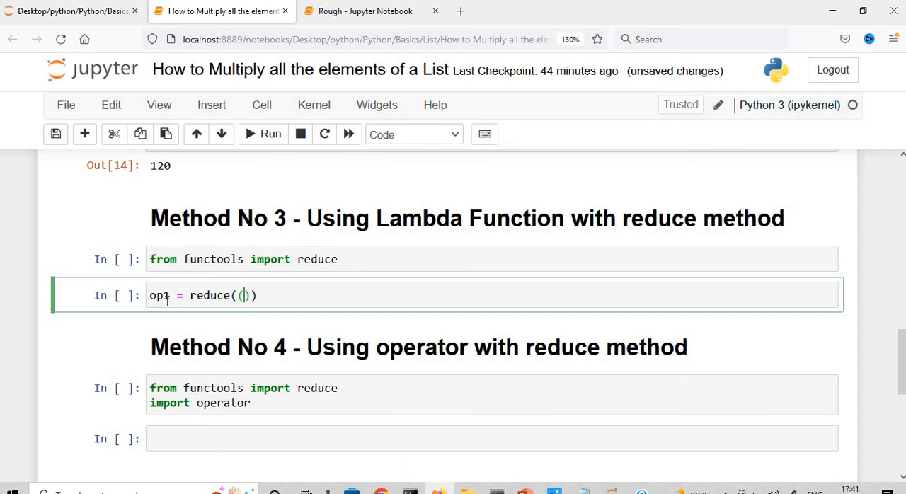
type("(lambda a,b : a*b), list2")
type("print(op1)")
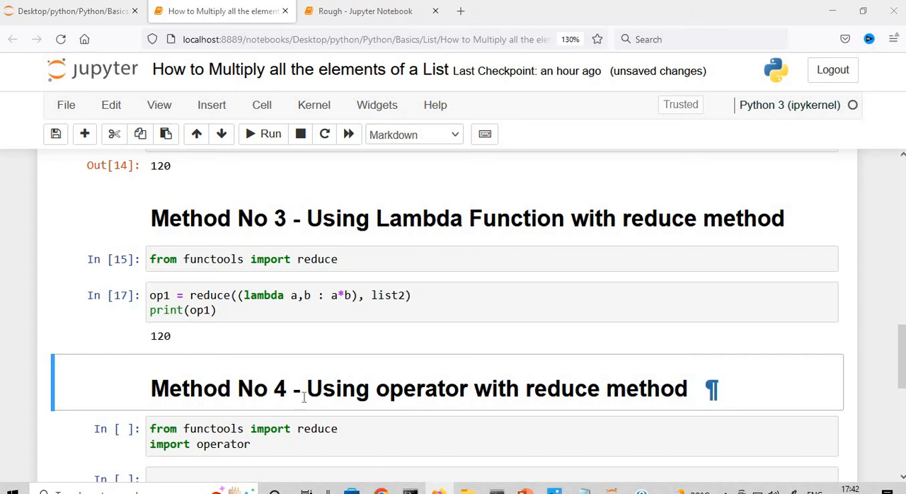
Write op2 = reduce(operator.mul, list2) in the empty Method No 4 cell
scroll("down", 3)
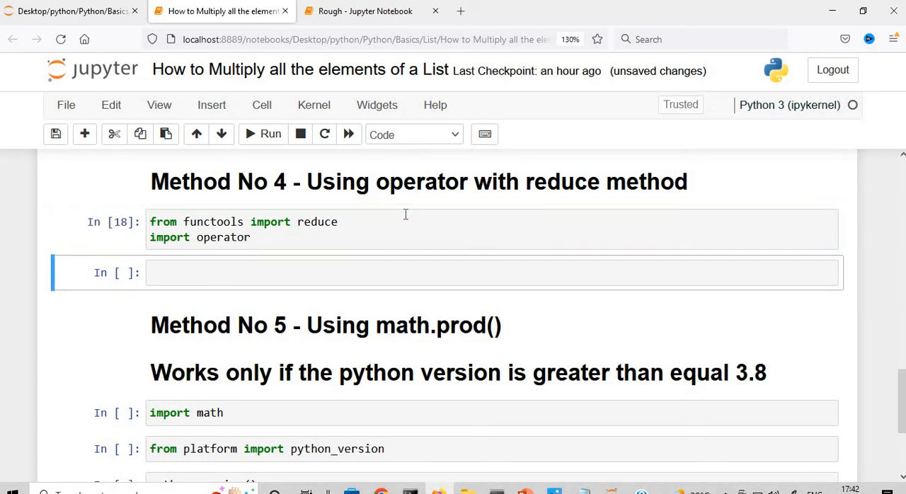
left_click(300, 272)
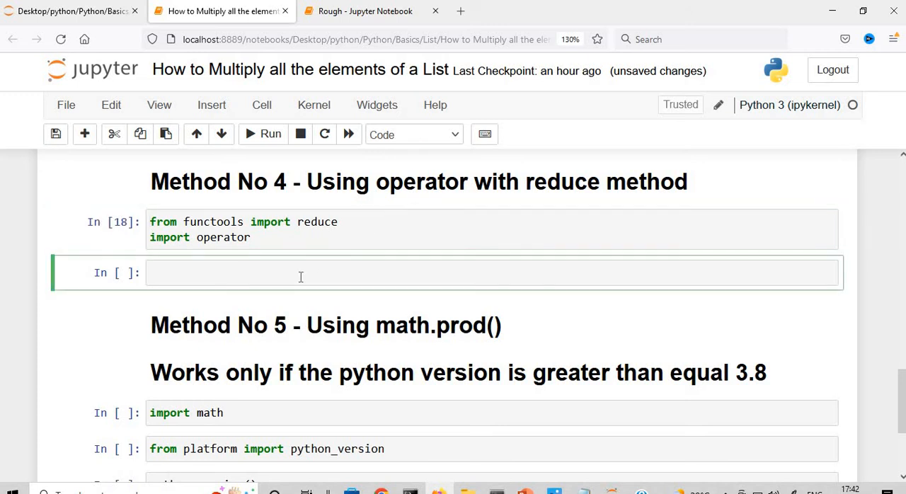
left_click(300, 272)
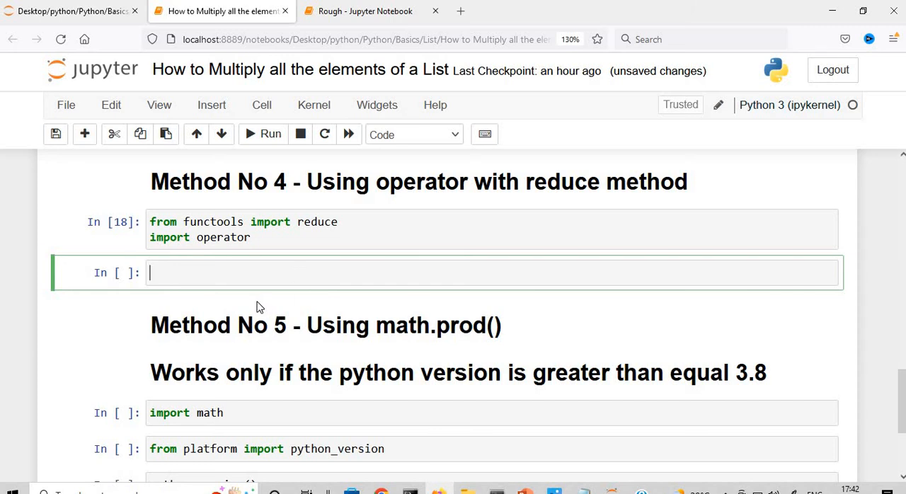
type("op2")
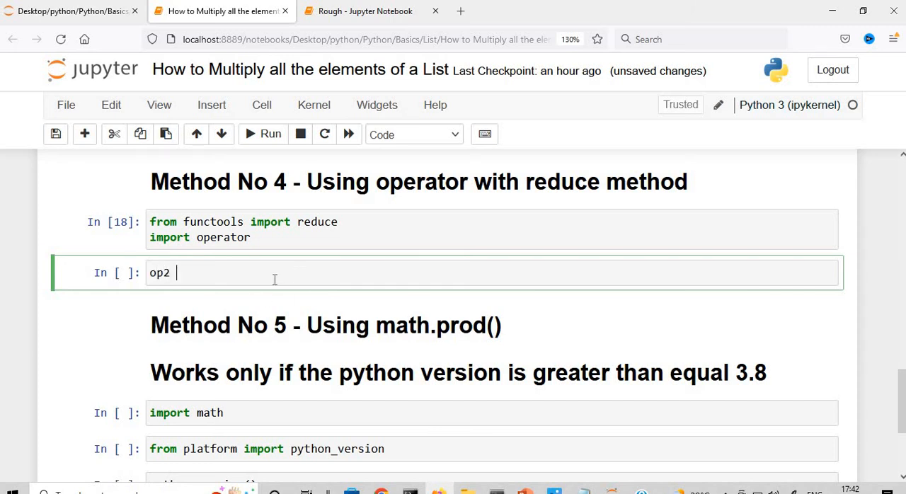
type("= reduce")
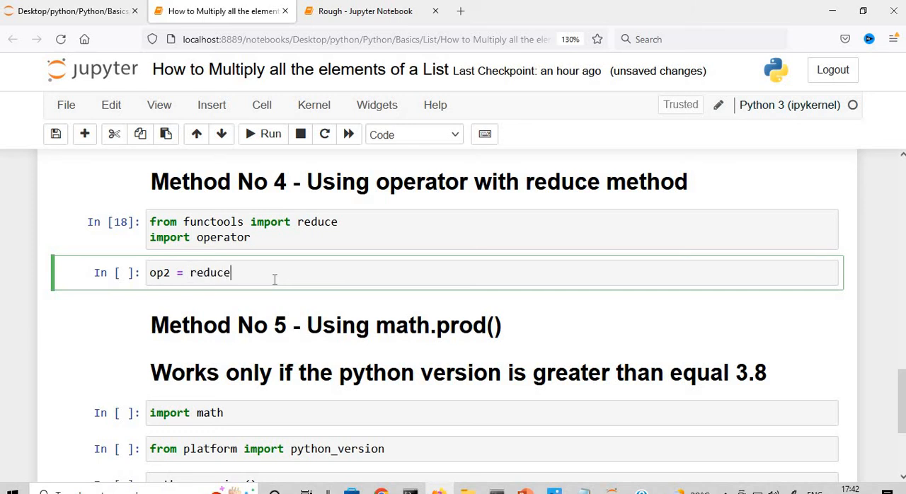
type("(oper")
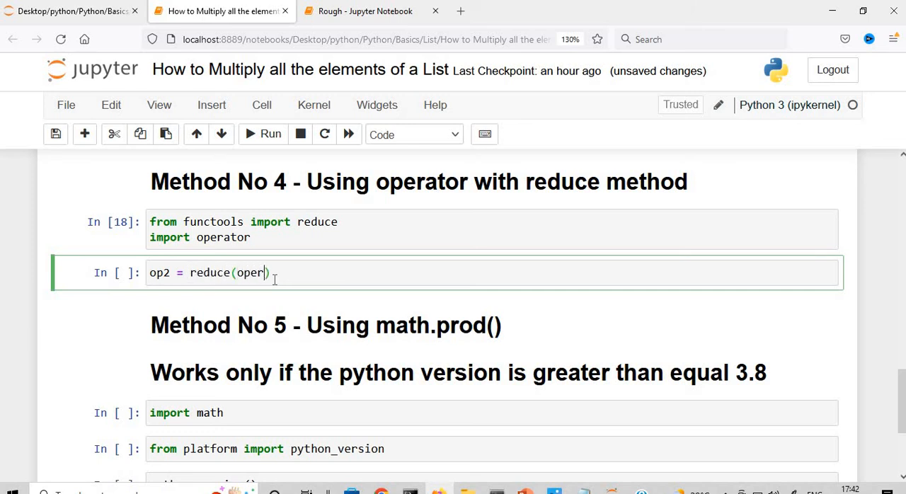
type("ator.")
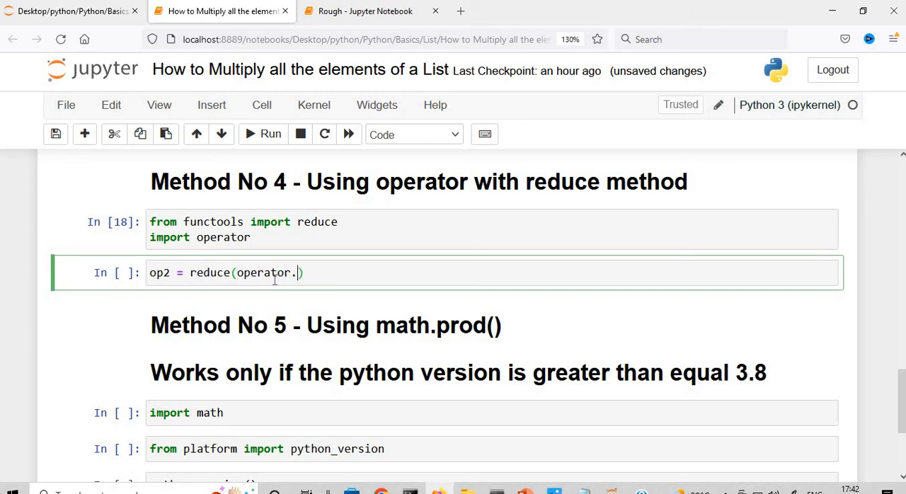
type("mul, list2")
type("print(op2)")
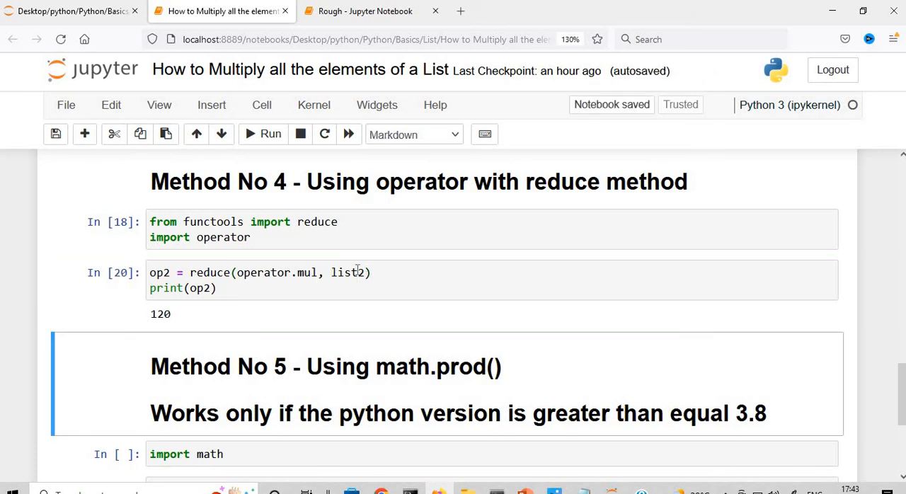
Compute math.prod(list1), returning 24, under Method No 5
scroll("down", 3)
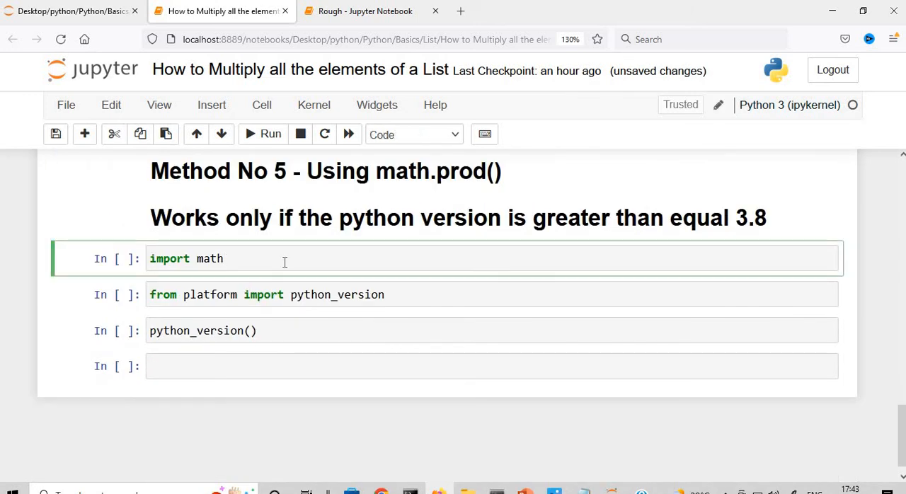
mouse_move(397, 178)
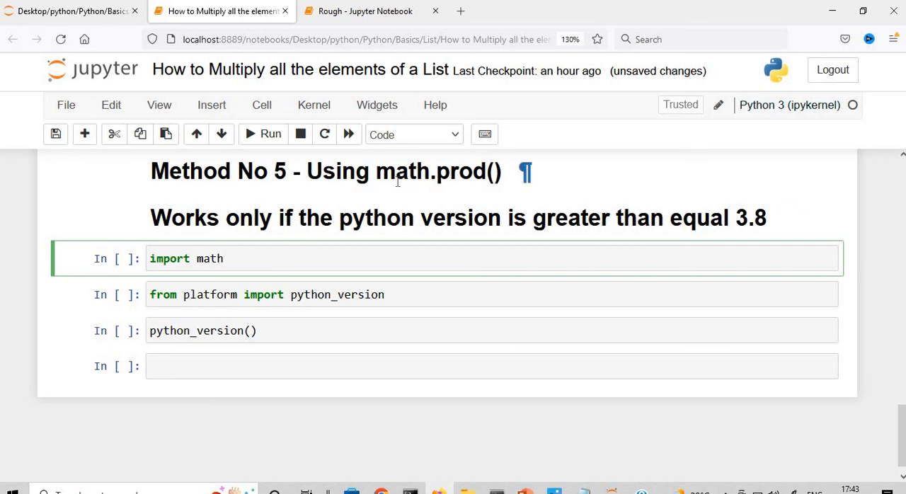
mouse_move(394, 182)
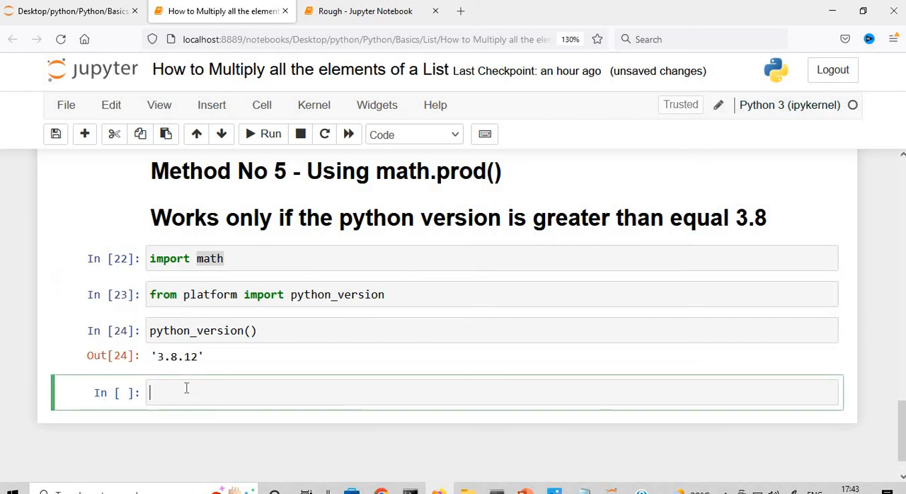
type("math.")
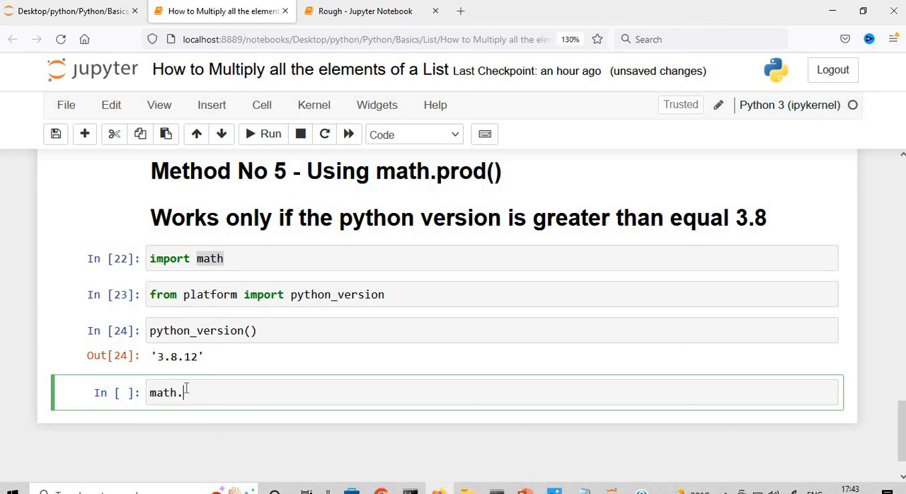
type("prod(list1")
type("math")
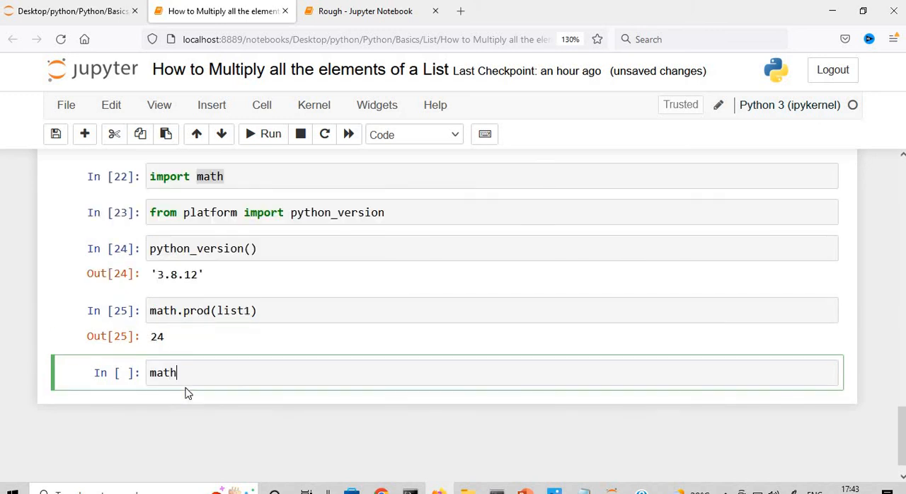
type(".prod()")
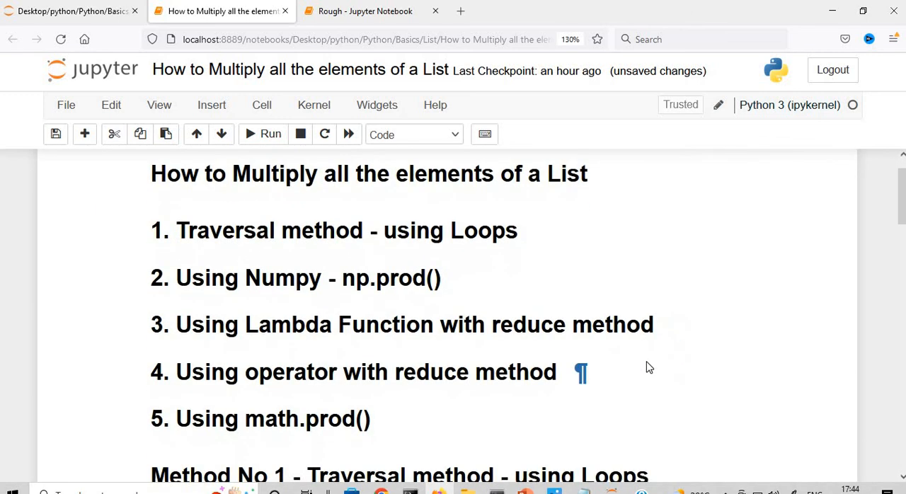
scroll("down", 3)
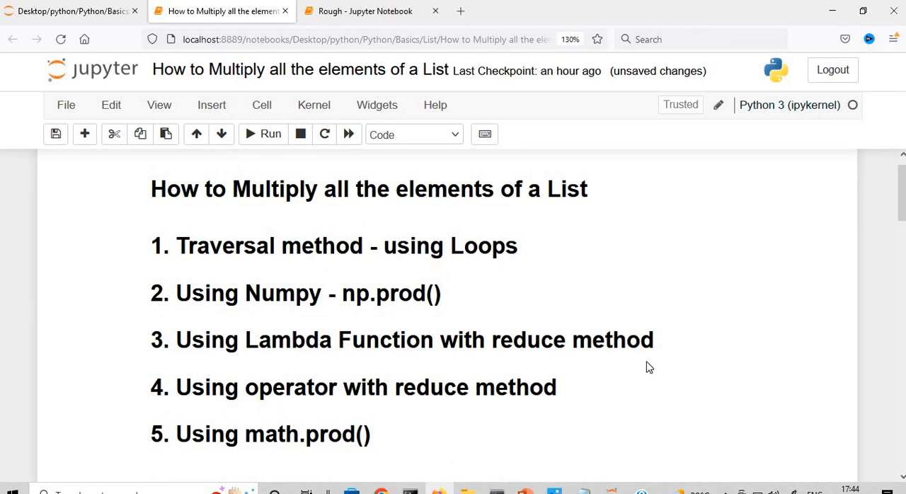